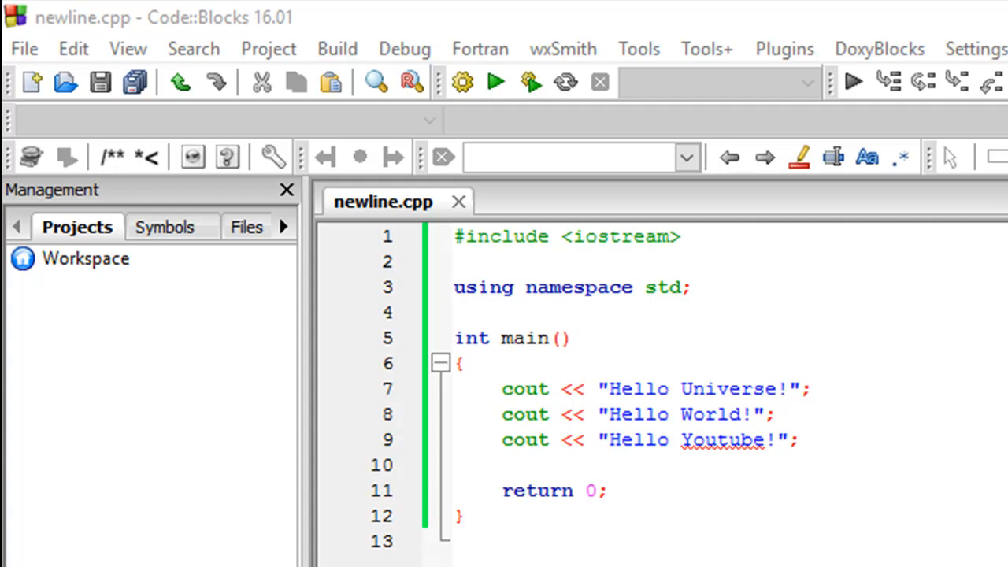
mouse_move(386, 276)
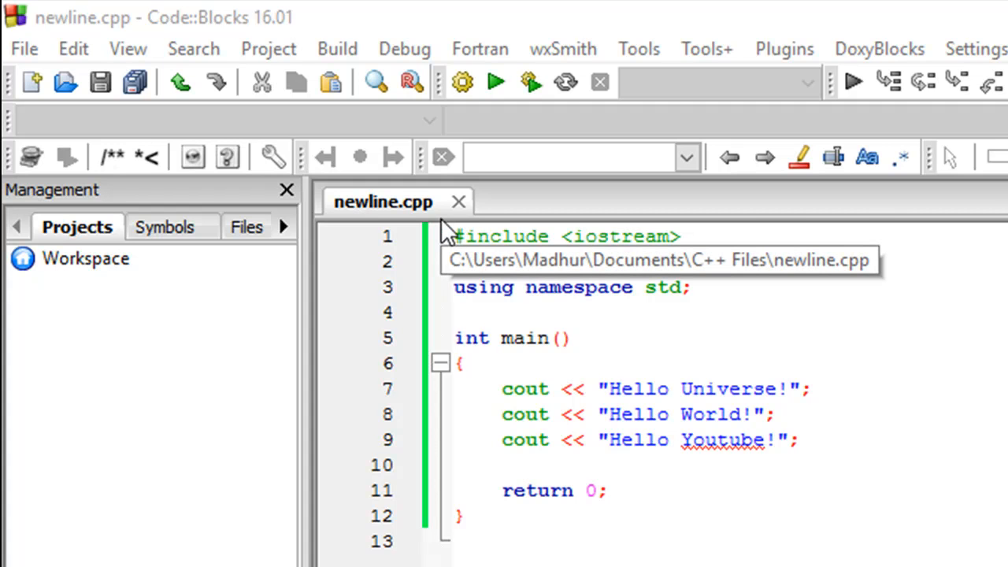
mouse_move(473, 338)
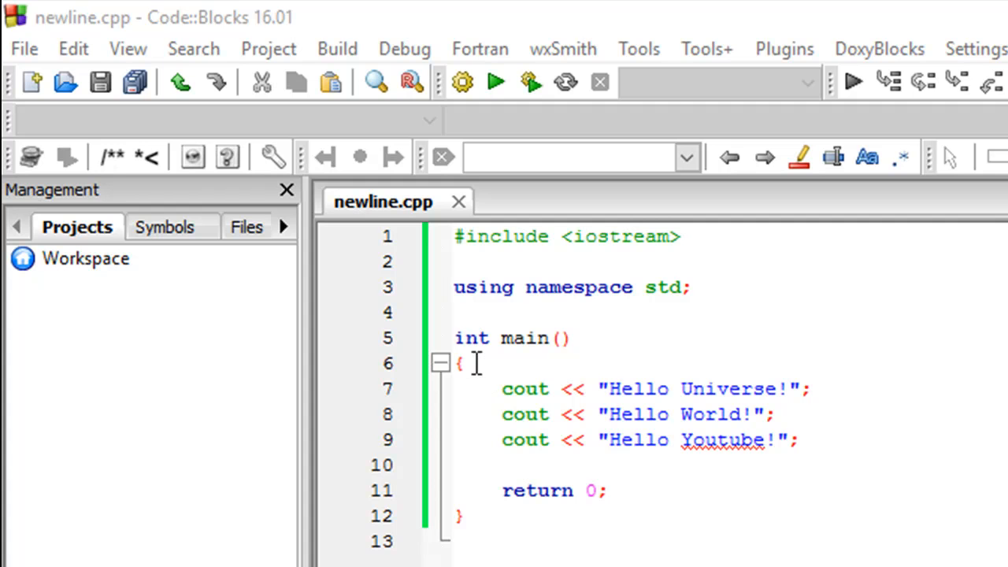
mouse_move(486, 519)
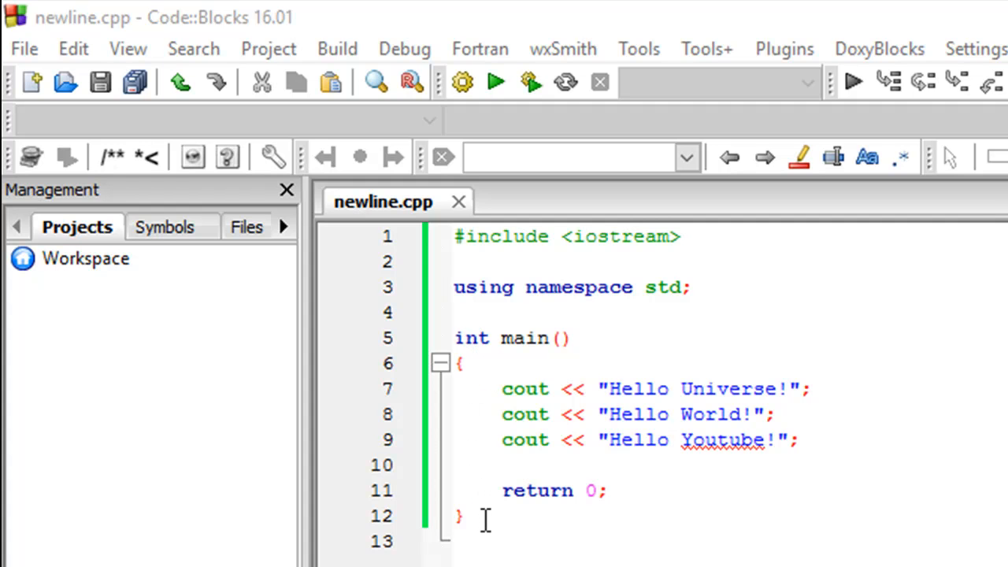
mouse_move(526, 444)
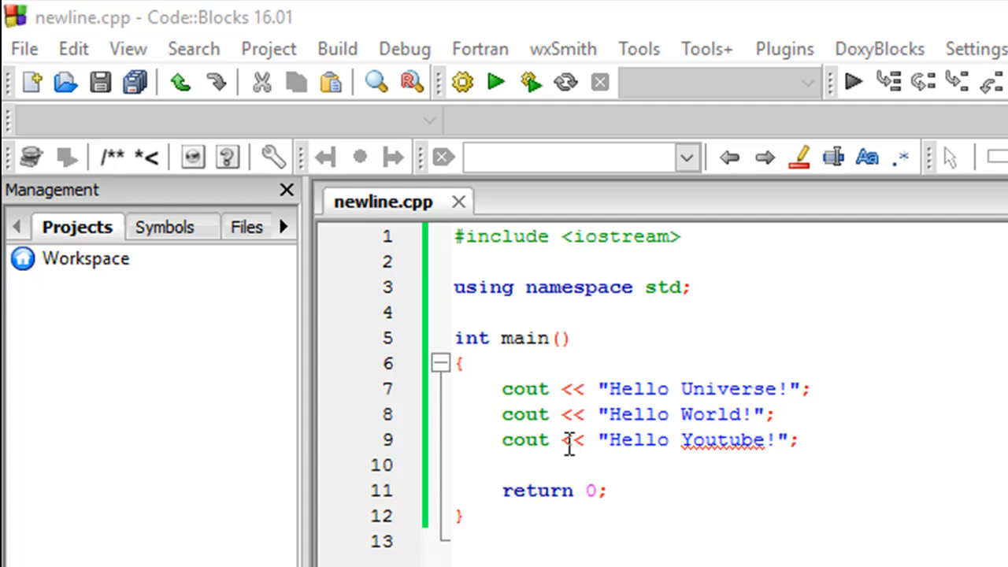
mouse_move(634, 400)
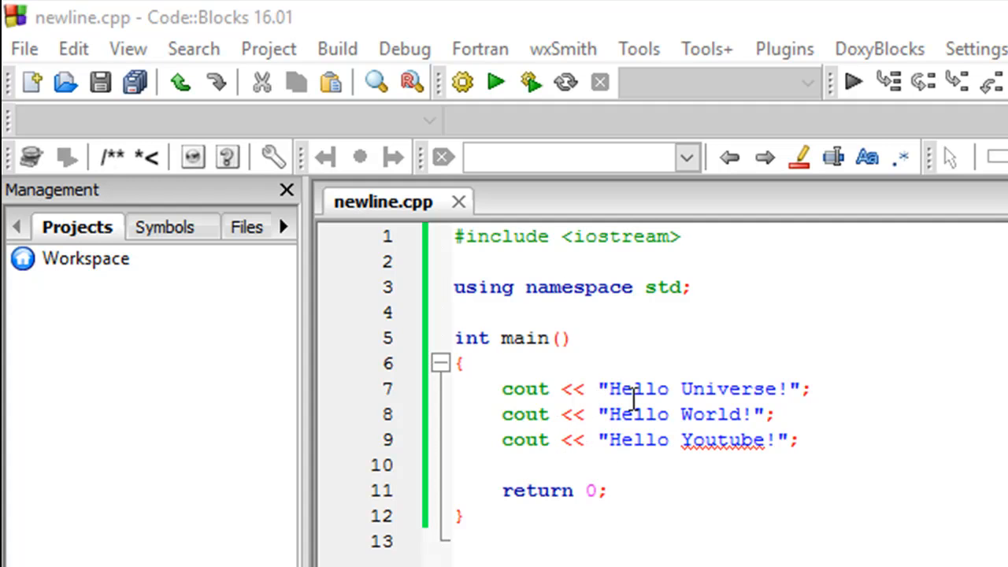
mouse_move(740, 402)
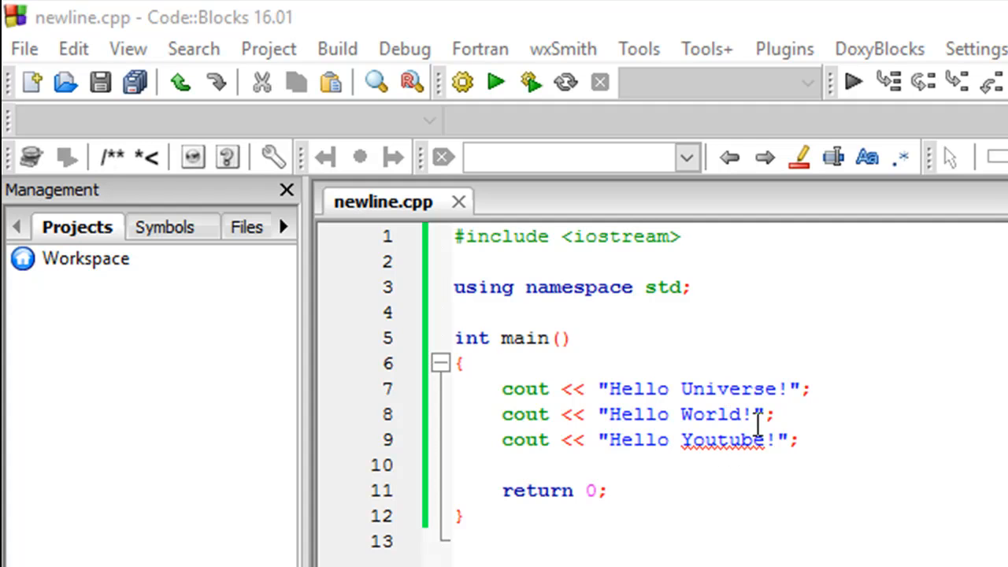
mouse_move(654, 403)
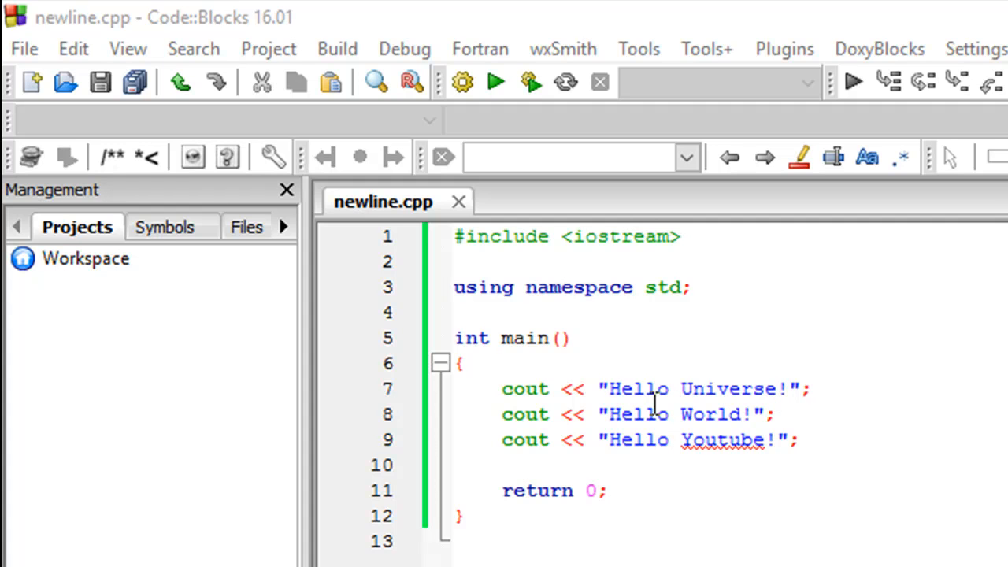
mouse_move(796, 398)
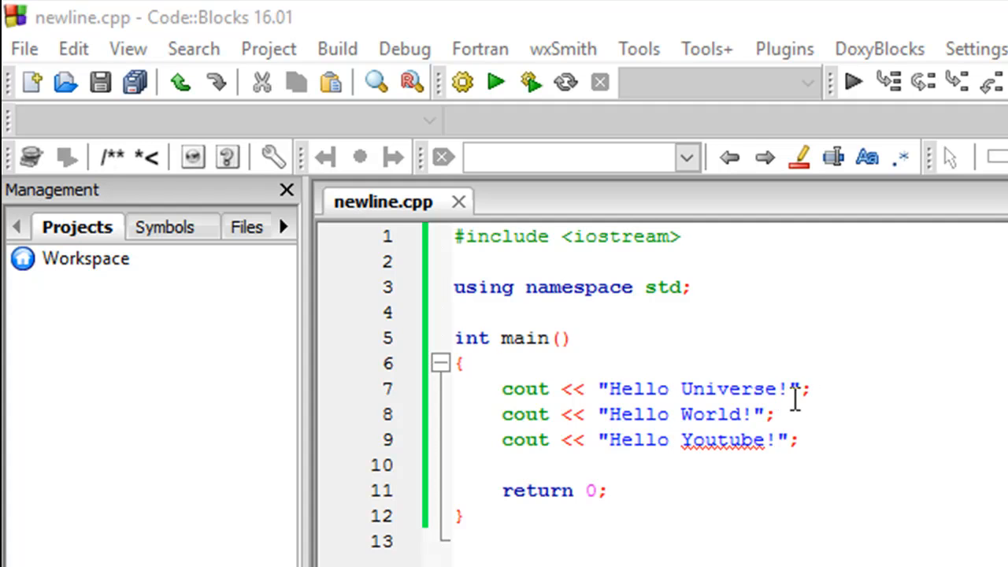
mouse_move(776, 409)
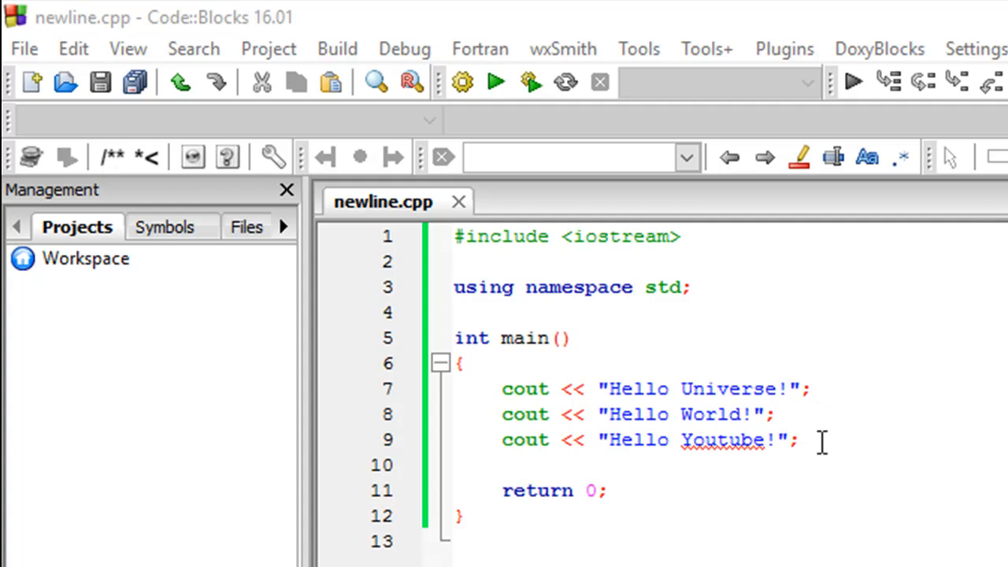
mouse_move(717, 403)
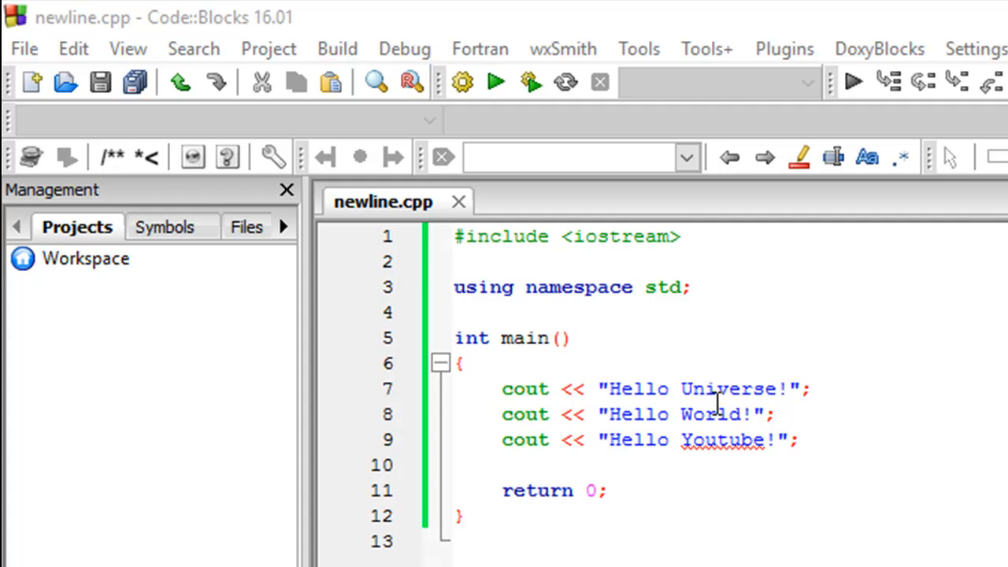
mouse_move(359, 87)
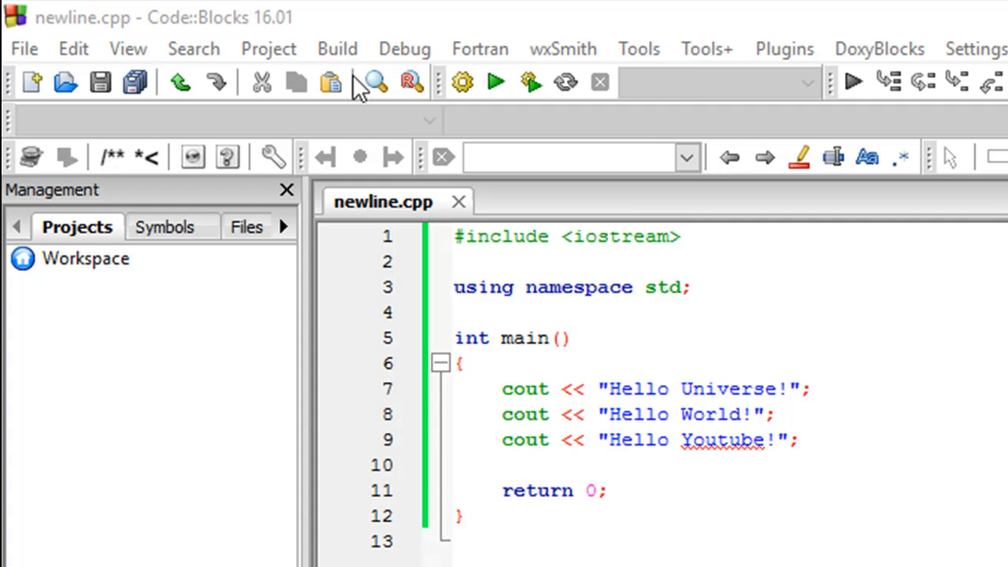
Build and run newline.cpp; the console shows the three Hello greetings on one line
click(338, 48)
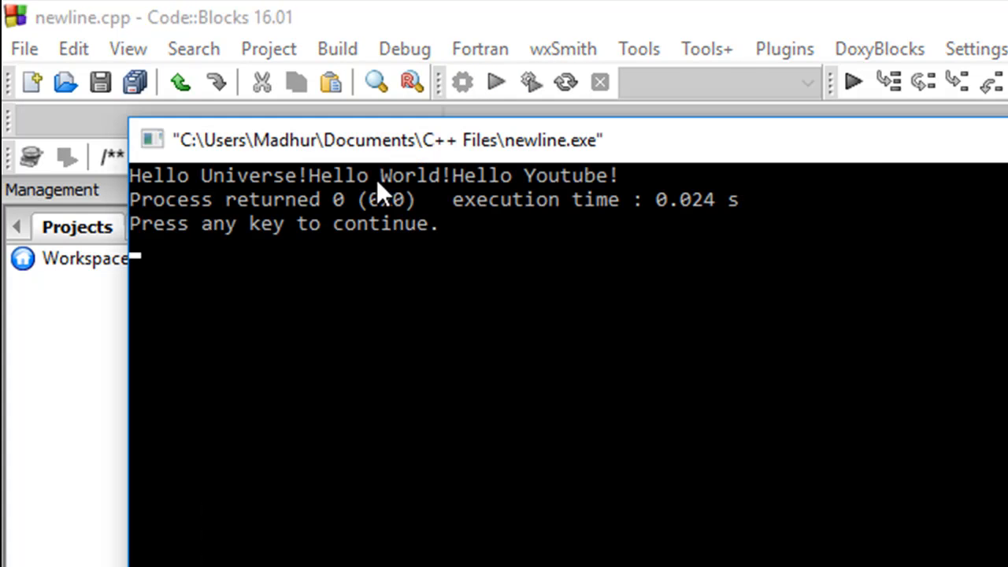
mouse_move(739, 277)
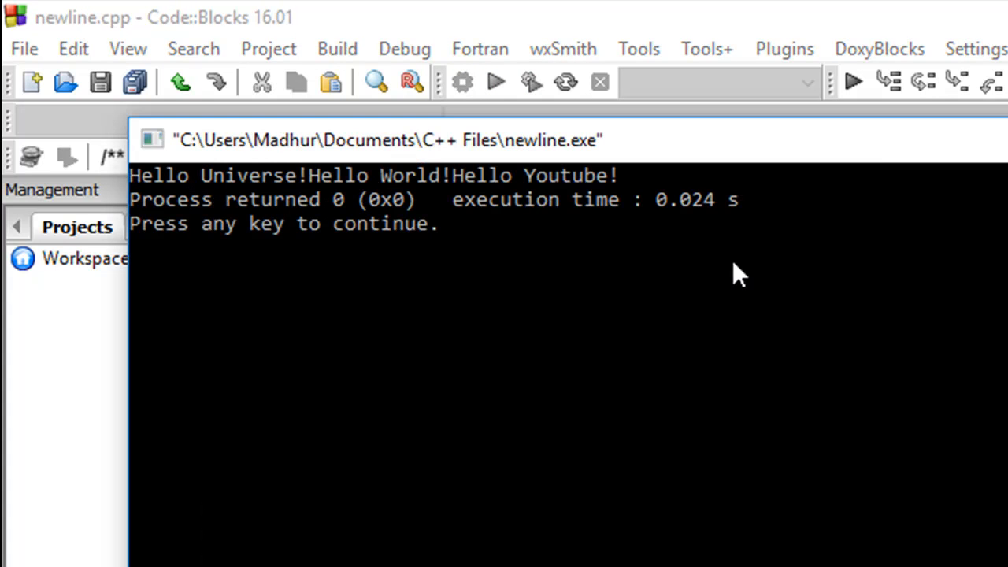
mouse_move(271, 198)
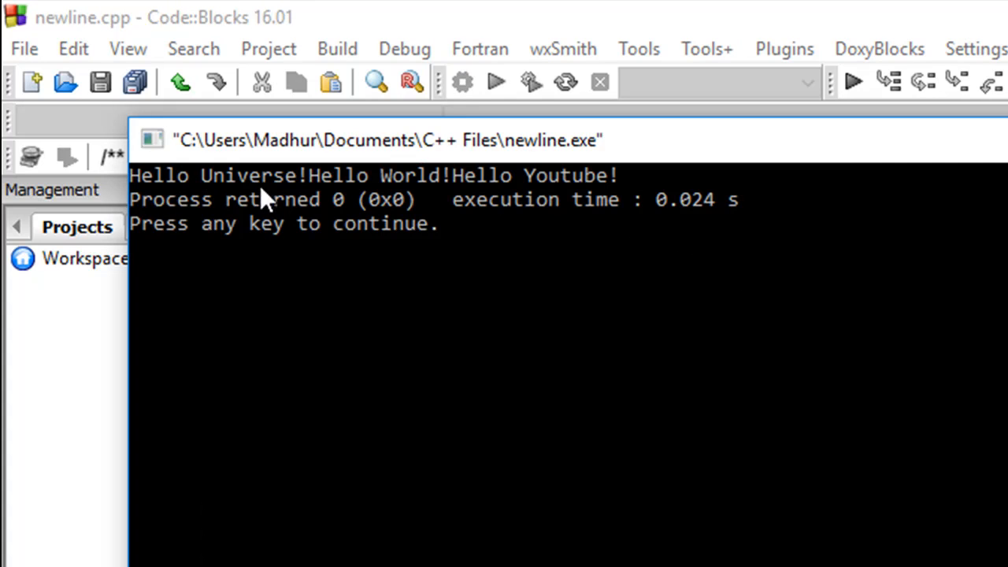
mouse_move(667, 226)
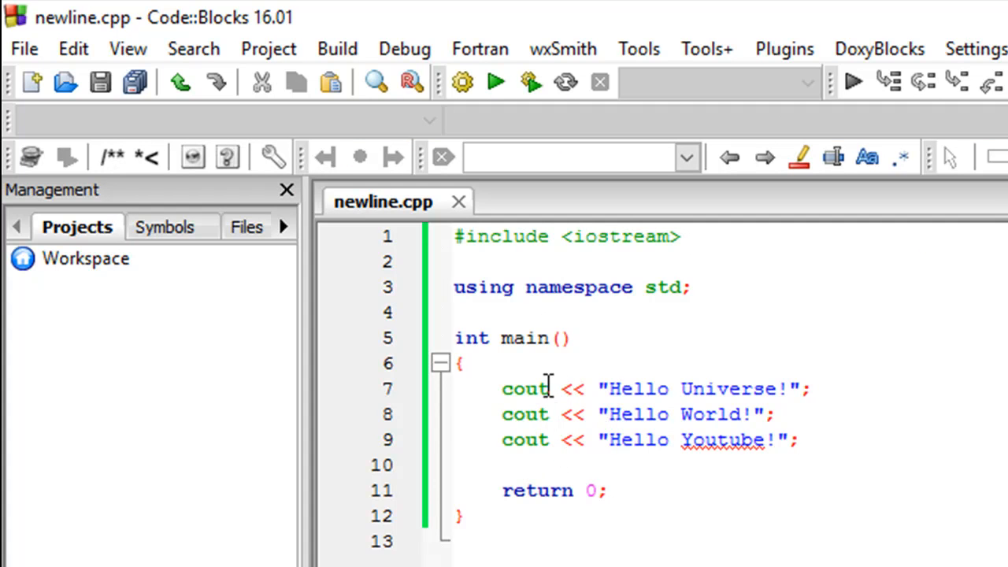
mouse_move(682, 414)
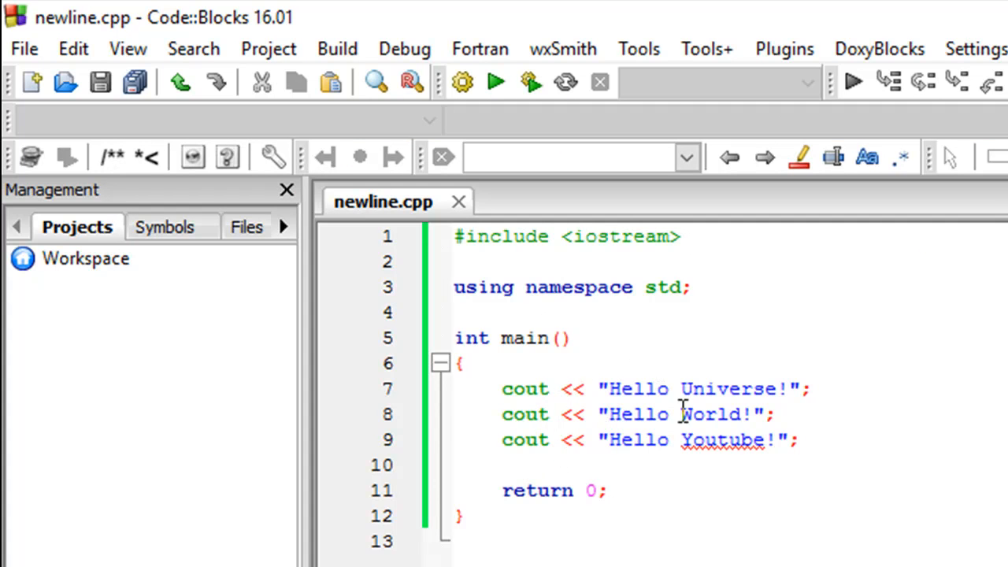
mouse_move(707, 388)
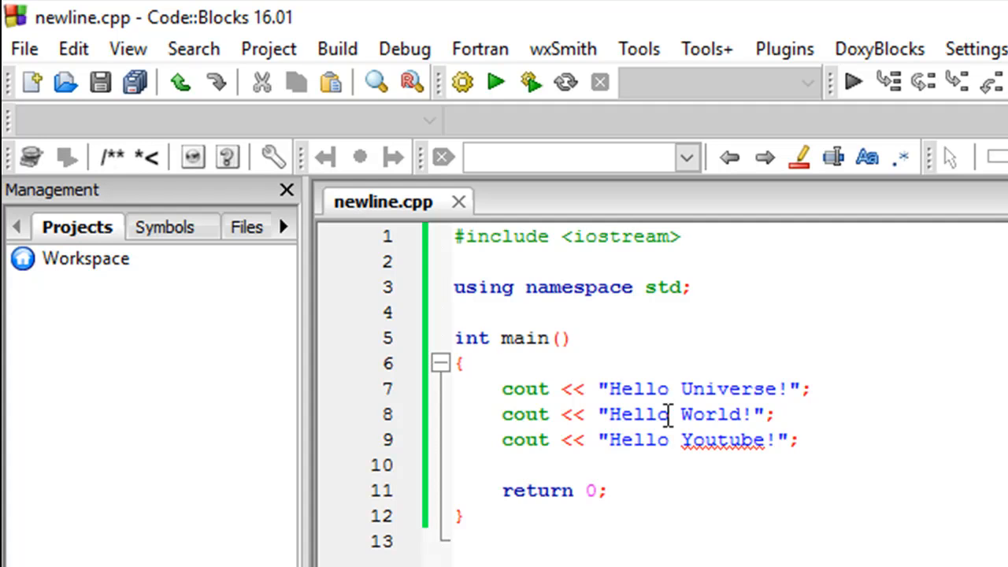
mouse_move(679, 377)
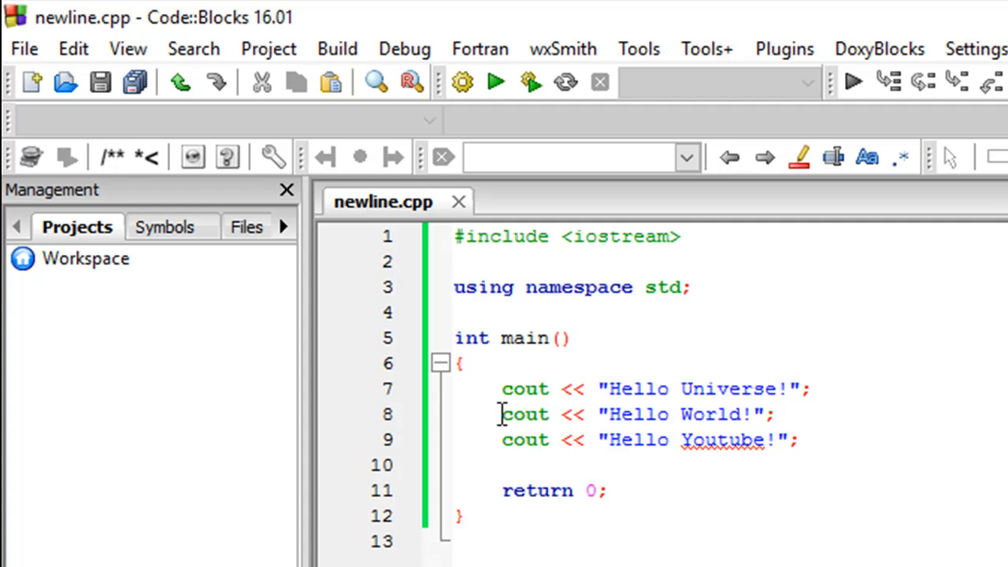
mouse_move(672, 400)
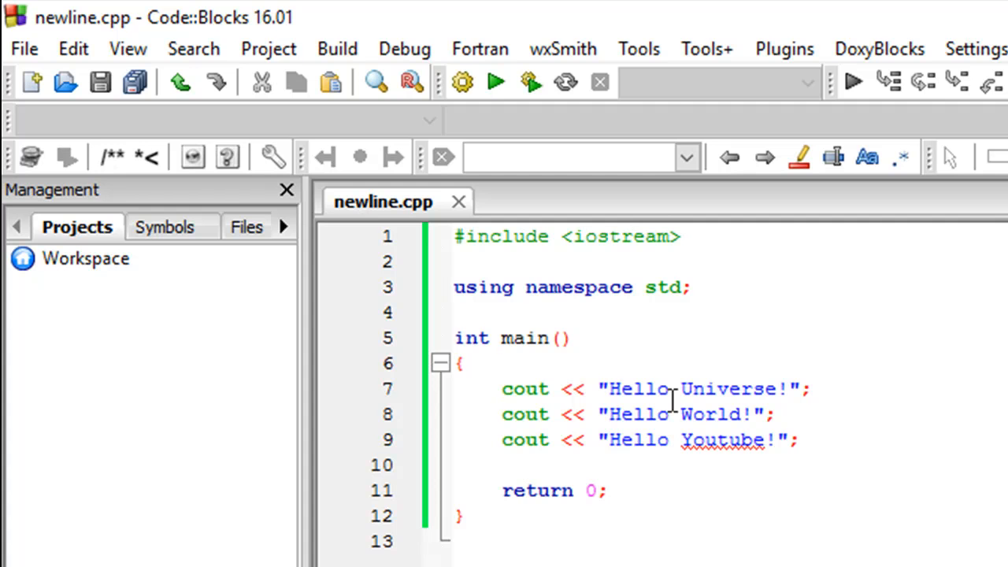
mouse_move(603, 390)
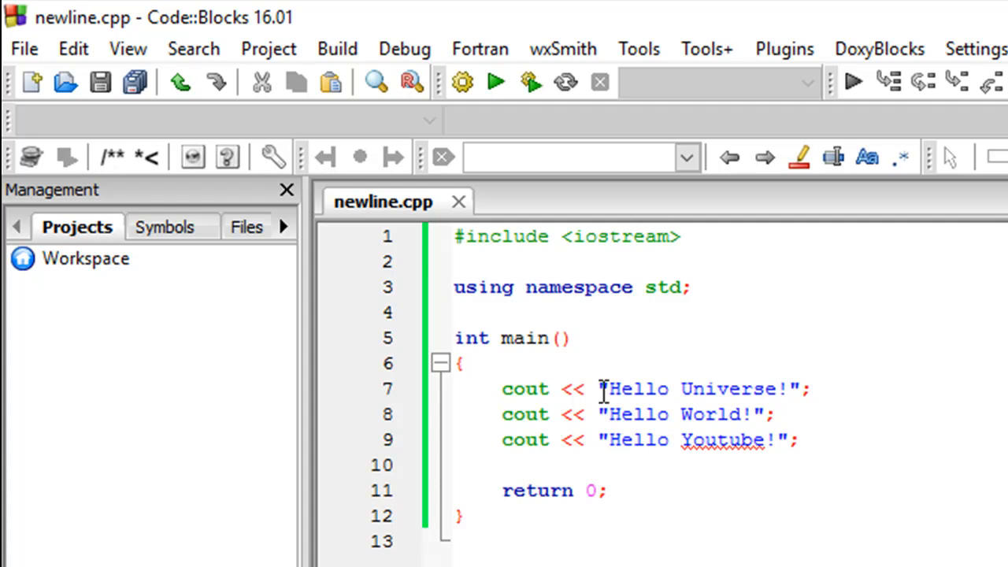
mouse_move(736, 388)
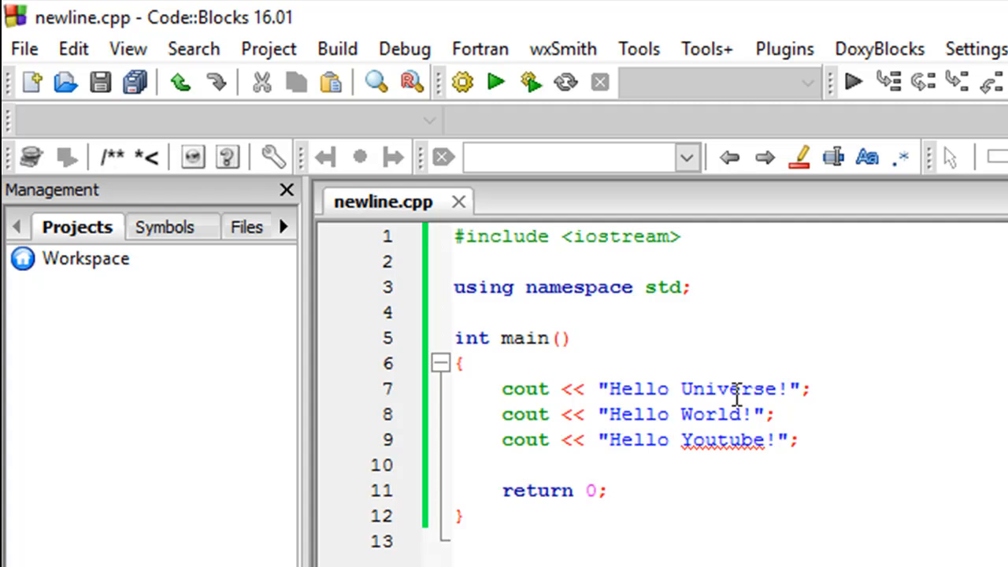
mouse_move(571, 388)
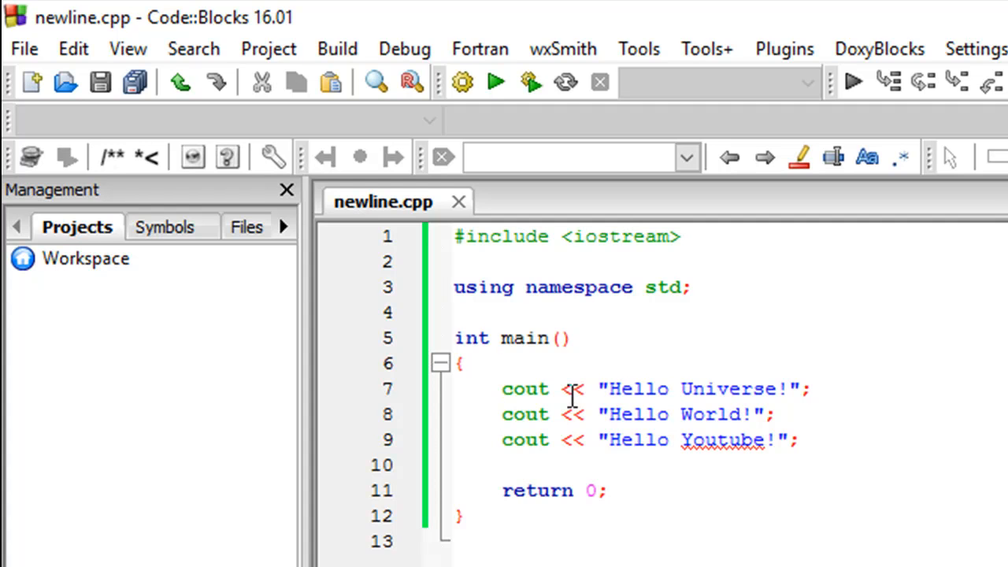
mouse_move(634, 394)
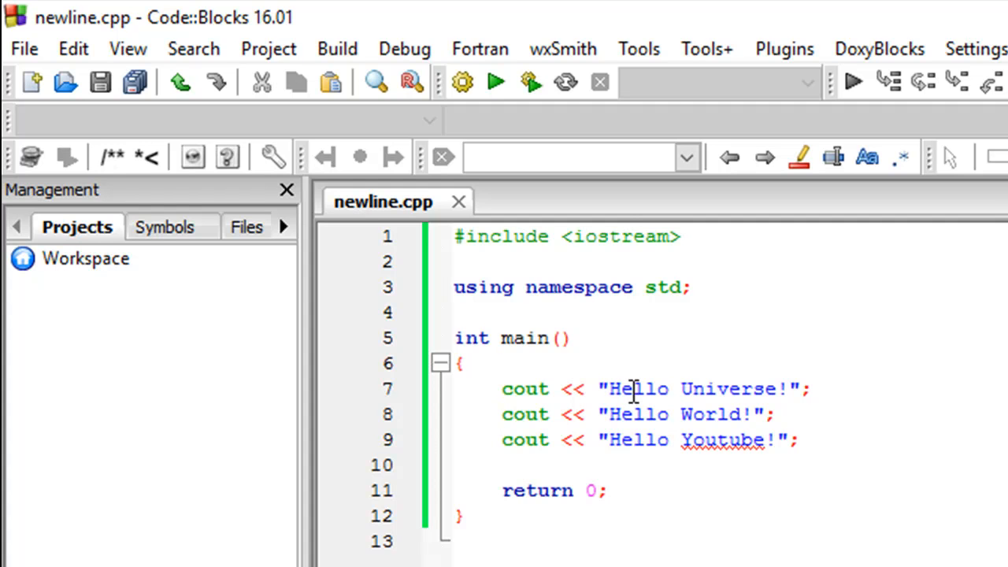
mouse_move(831, 397)
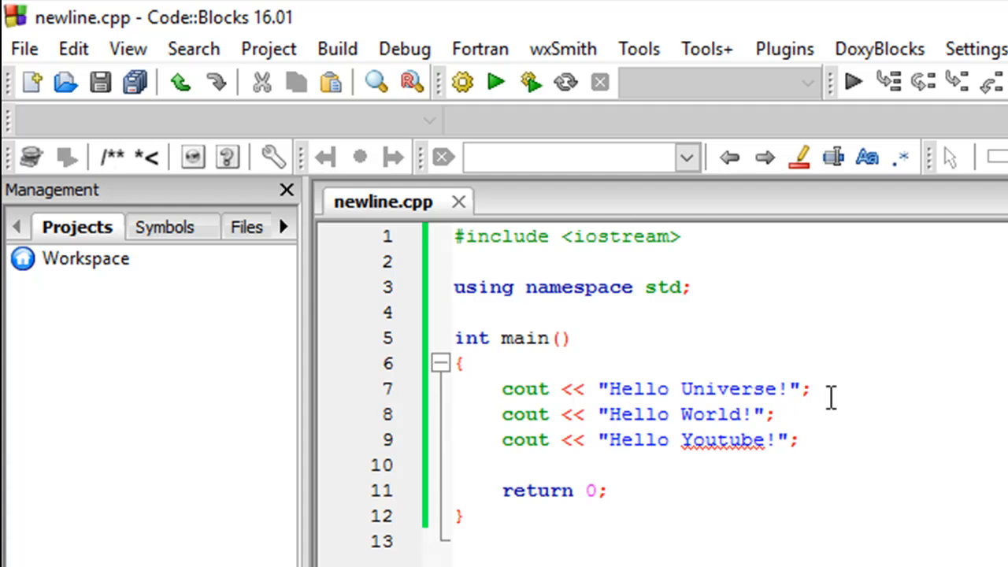
mouse_move(536, 398)
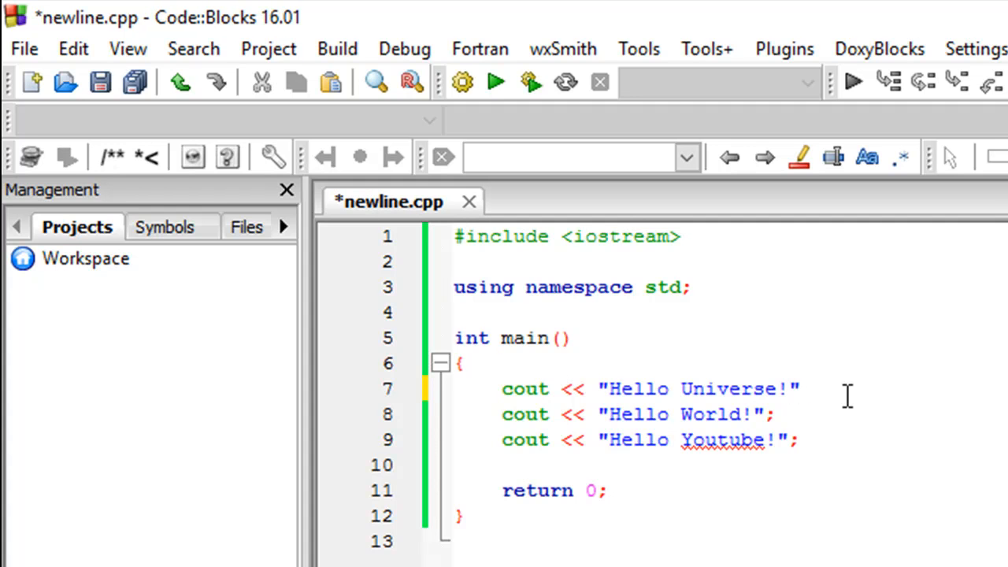
Decline the Filter Keys prompt and append << "\n"; to the Hello Universe! statement on line 7
click(811, 388)
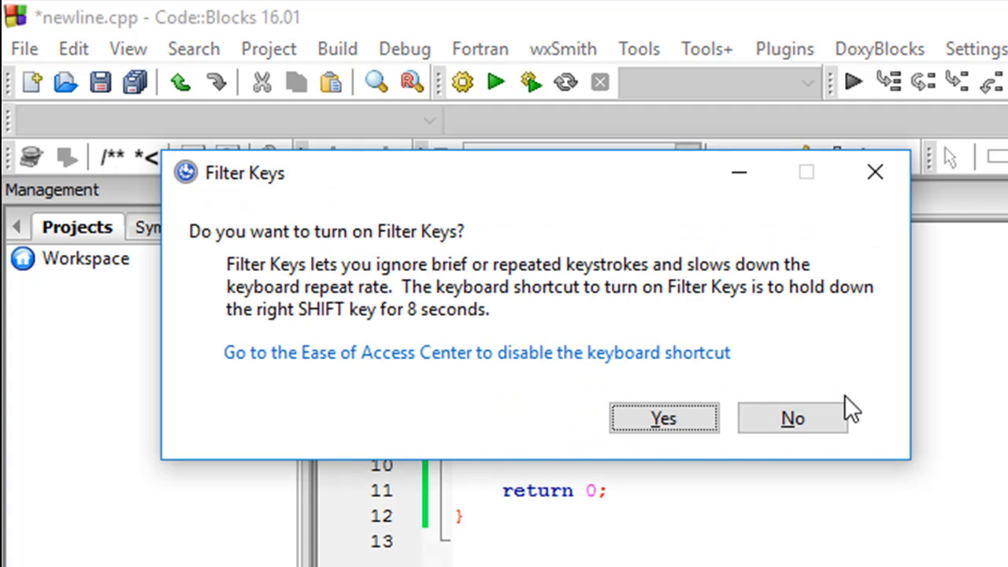
click(792, 417)
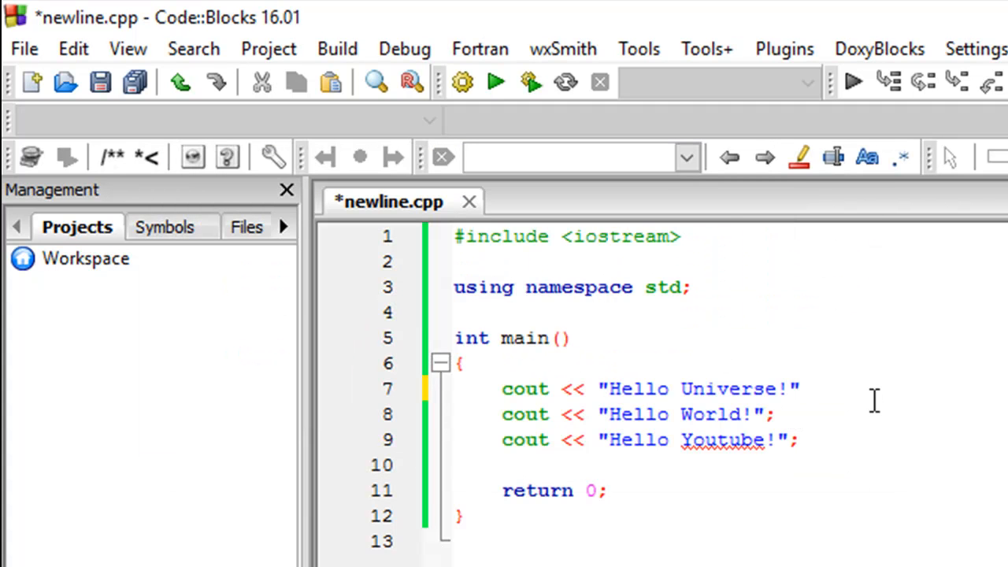
text(<<)
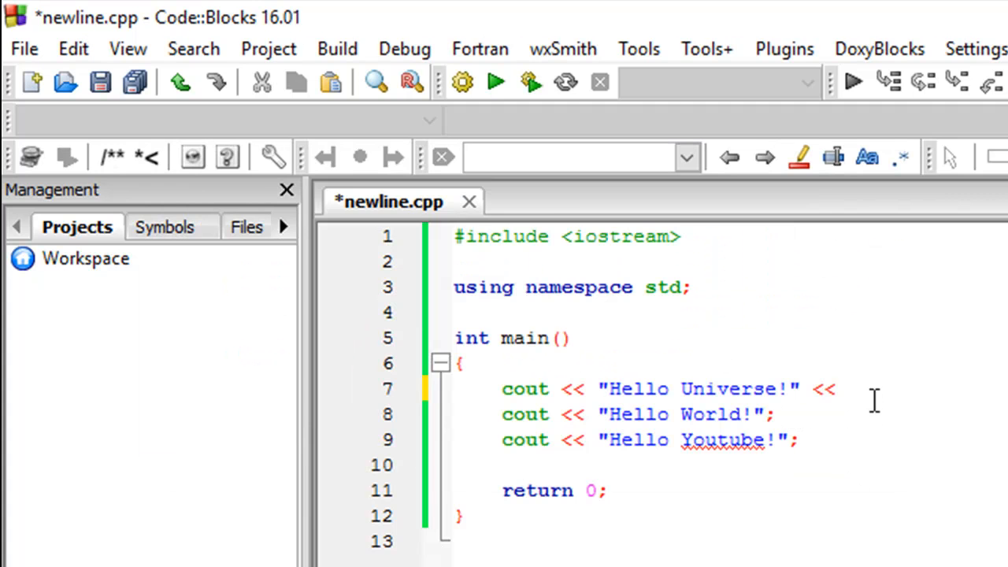
text(")
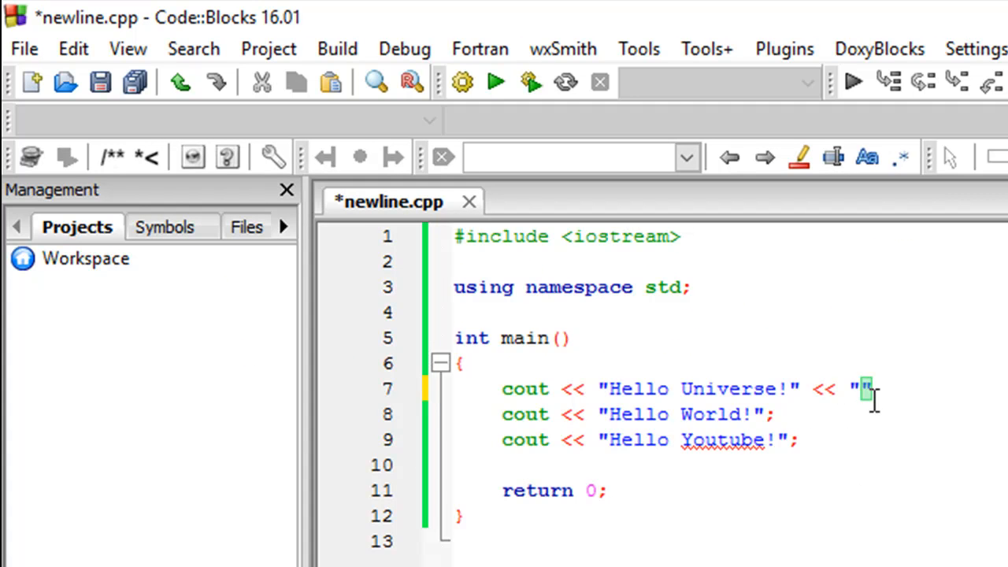
text(\)
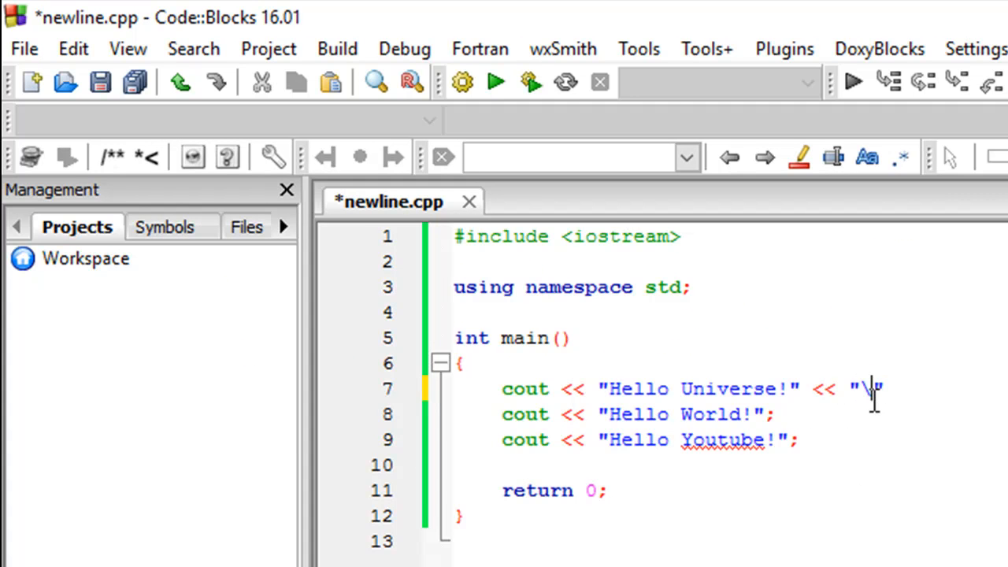
text(n)
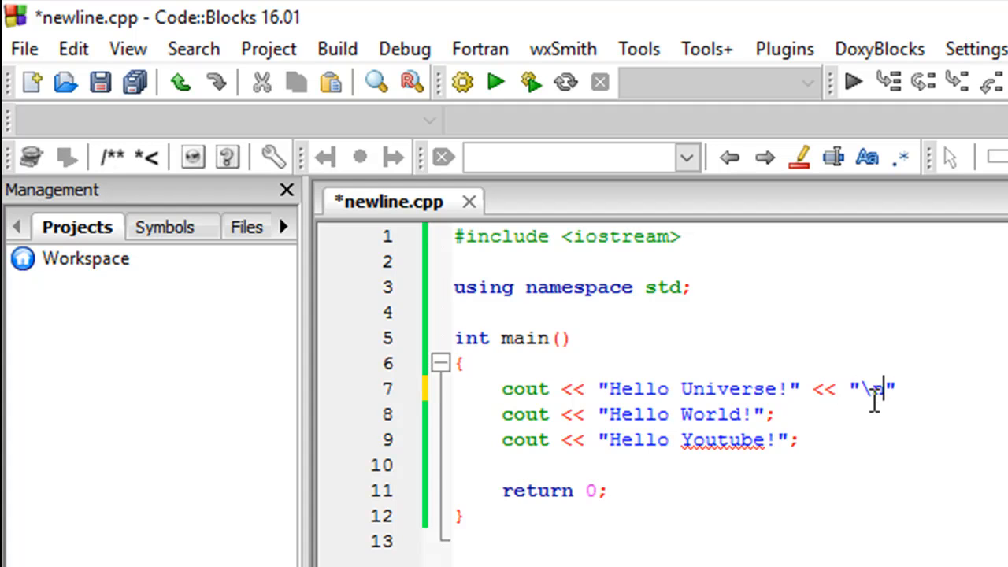
text(;)
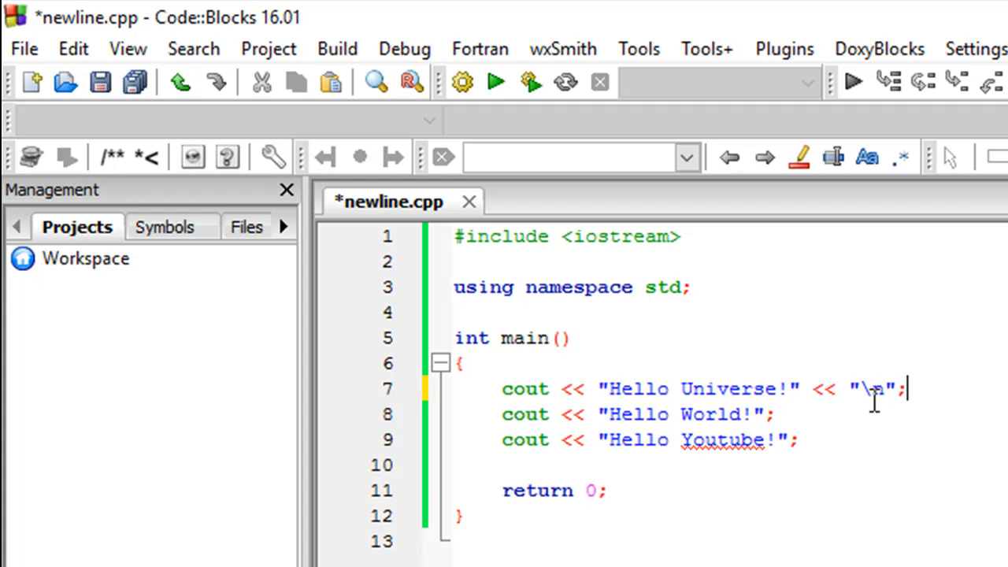
Replace line 8's semicolon with << endl; and rerun, printing each greeting separately
click(776, 414)
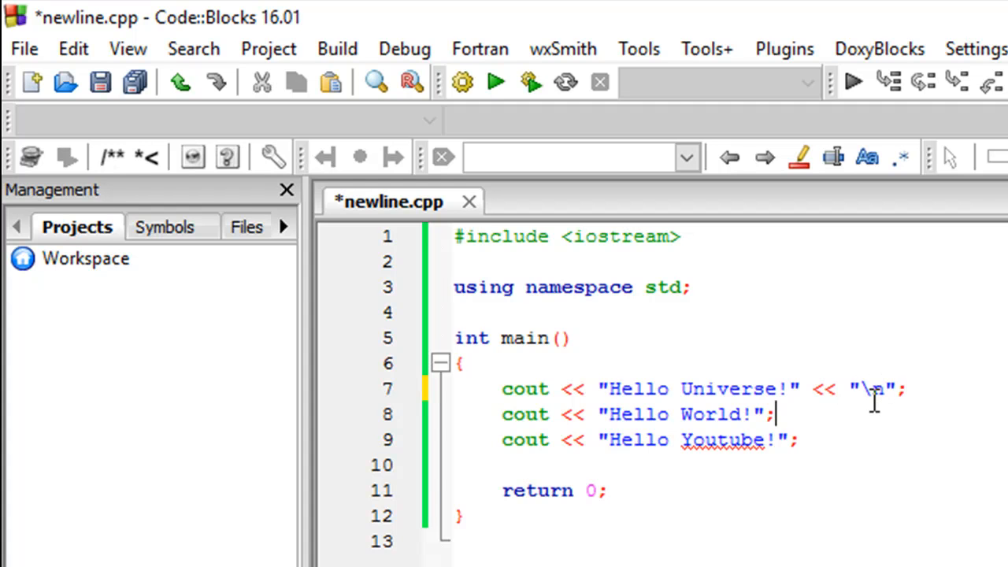
key(BackSpace)
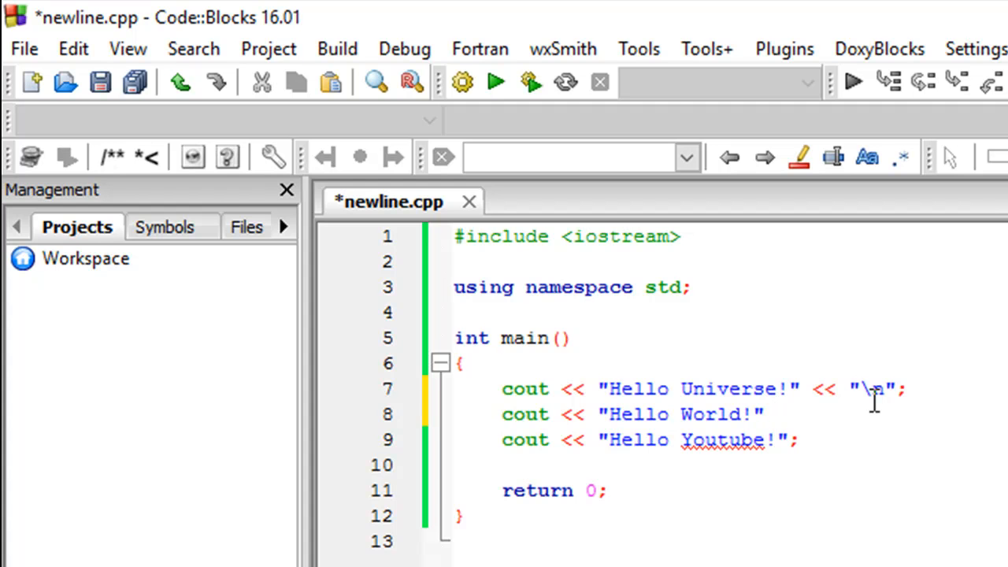
text(<<)
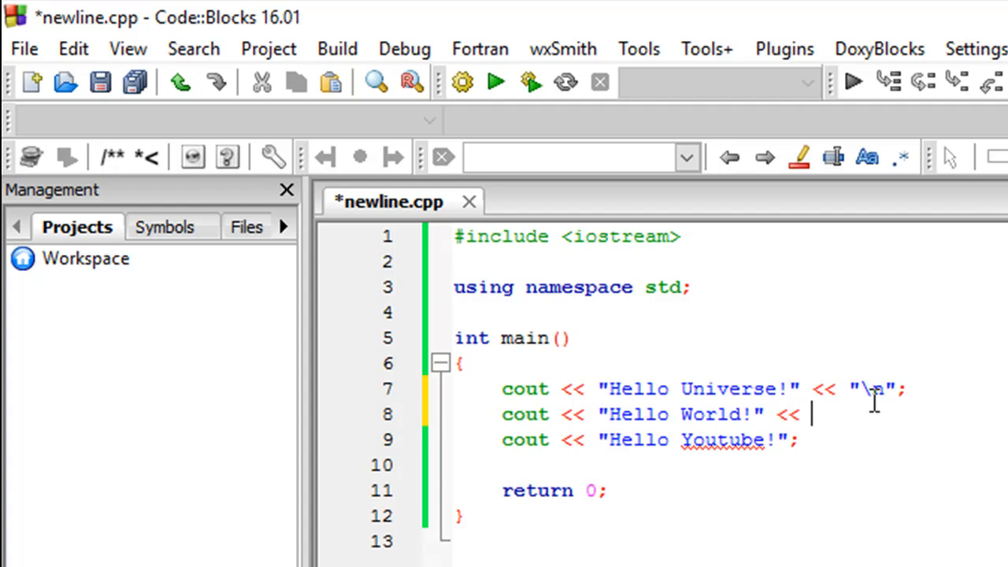
text(endl)
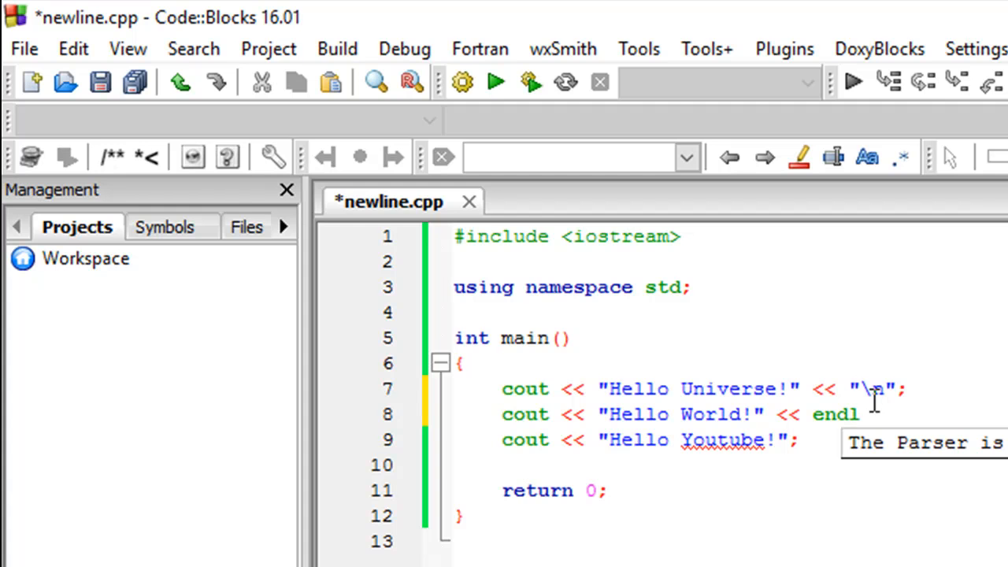
text(;)
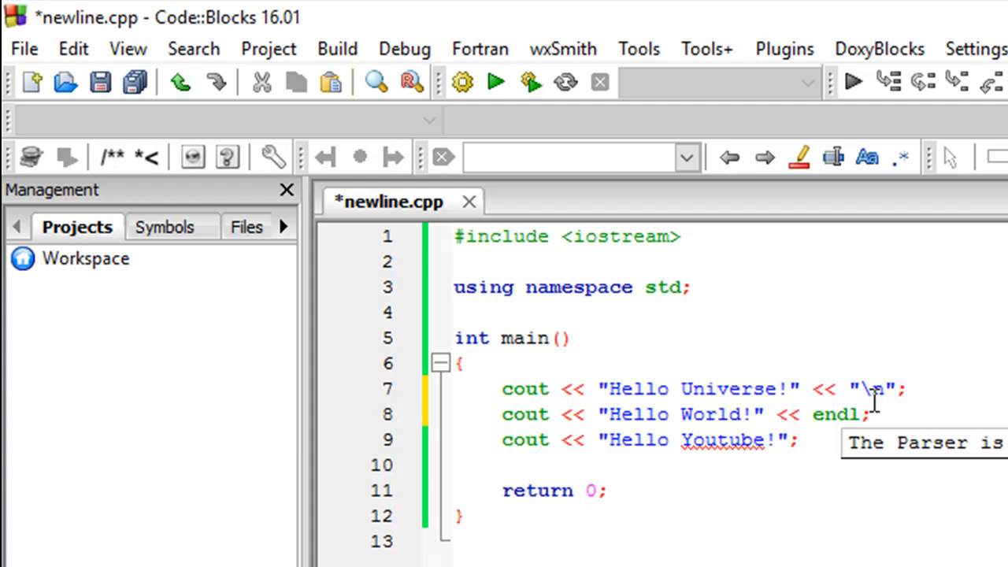
mouse_move(815, 429)
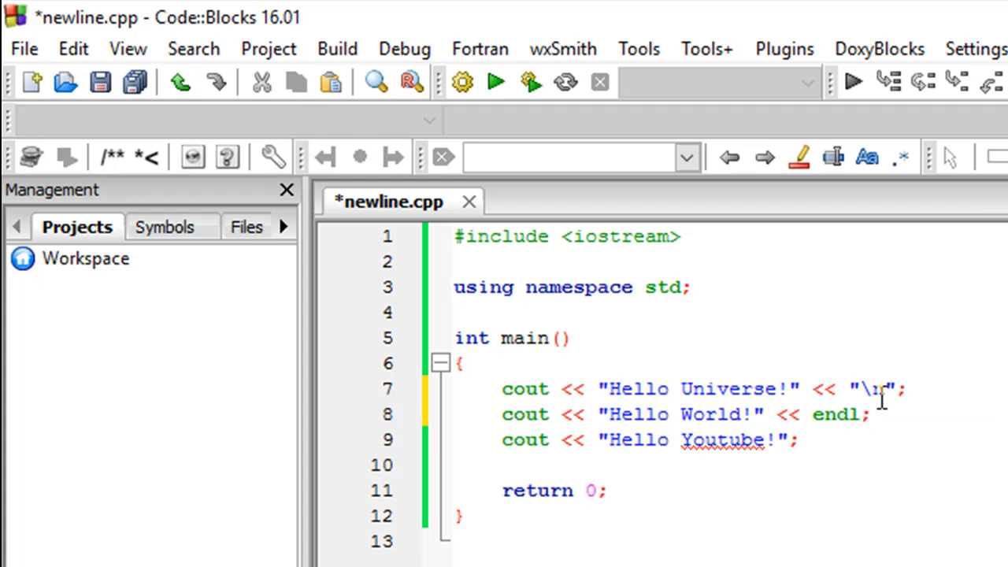
click(337, 48)
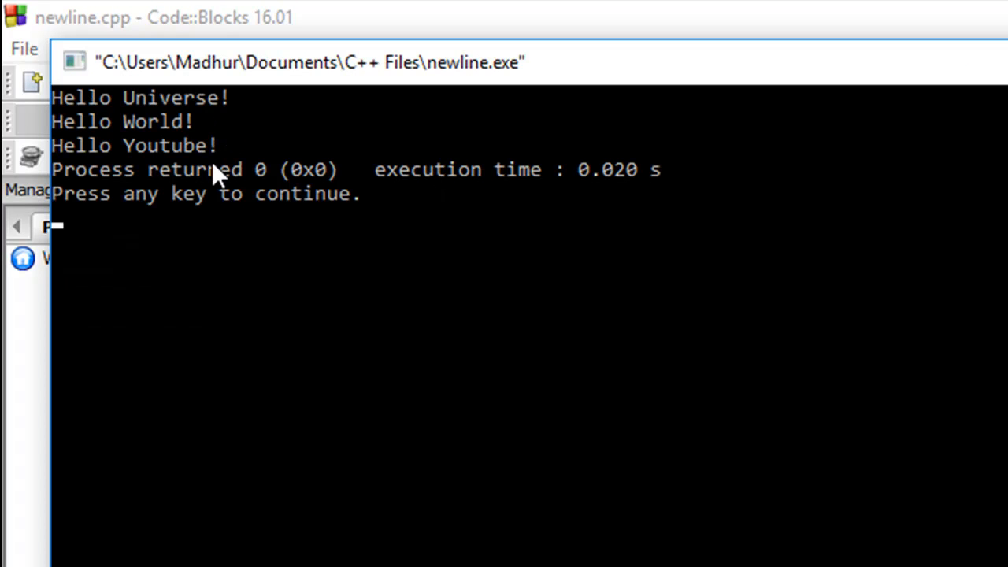
mouse_move(189, 145)
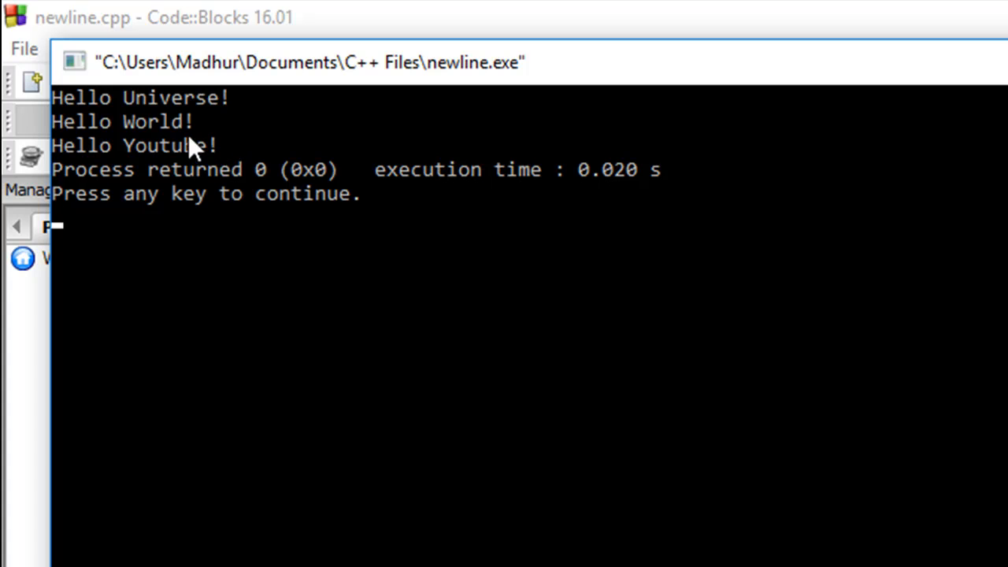
mouse_move(209, 154)
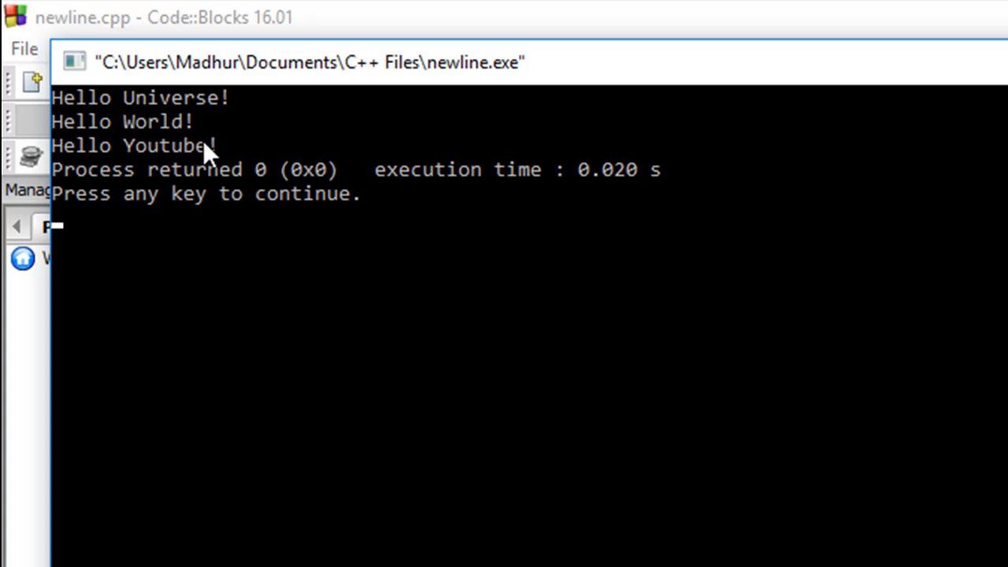
mouse_move(224, 185)
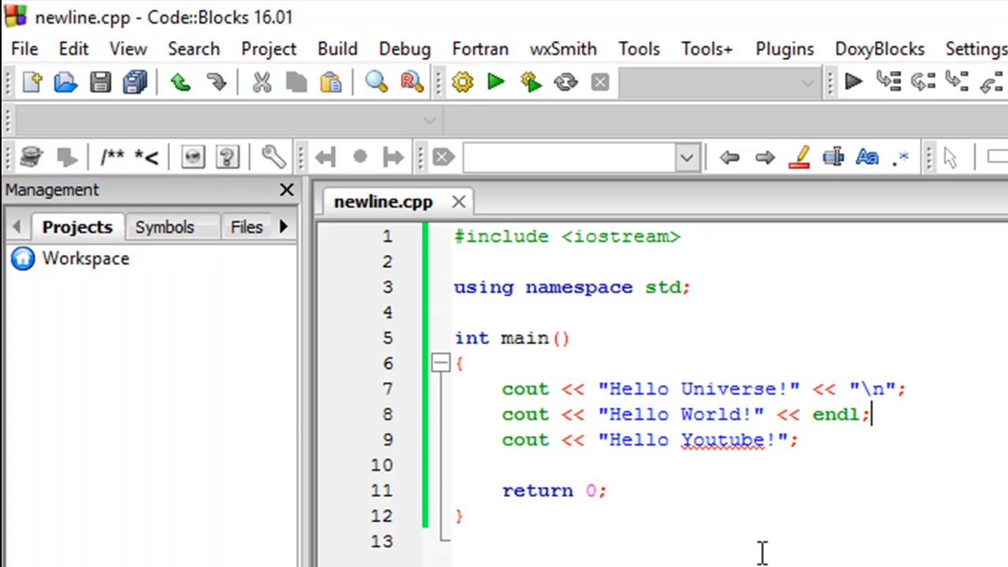
click(464, 516)
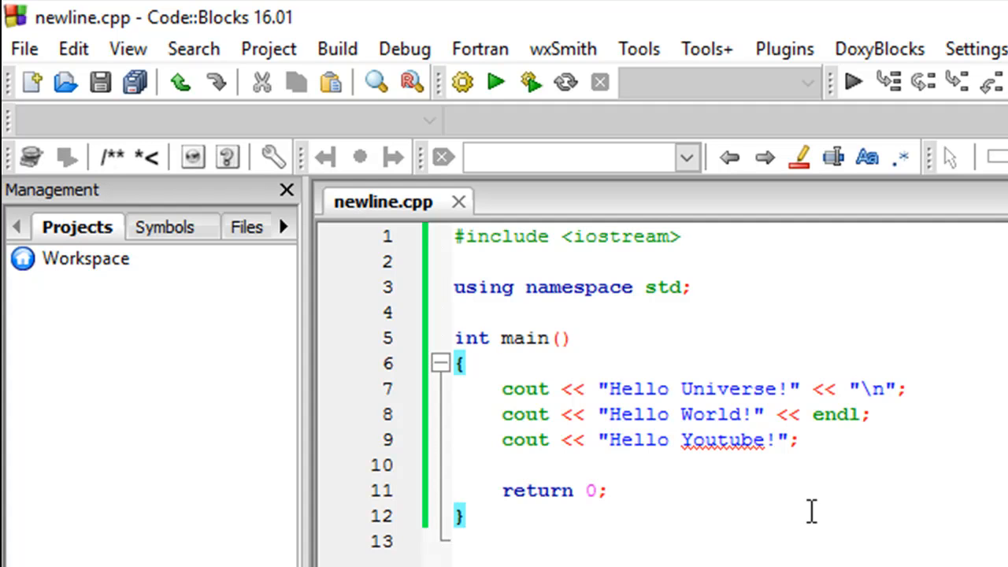
click(463, 516)
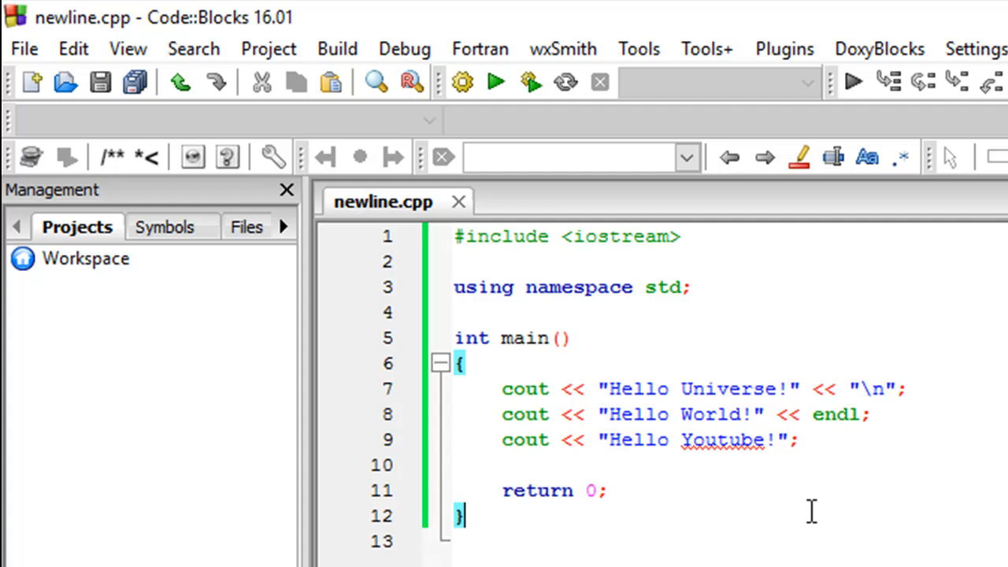